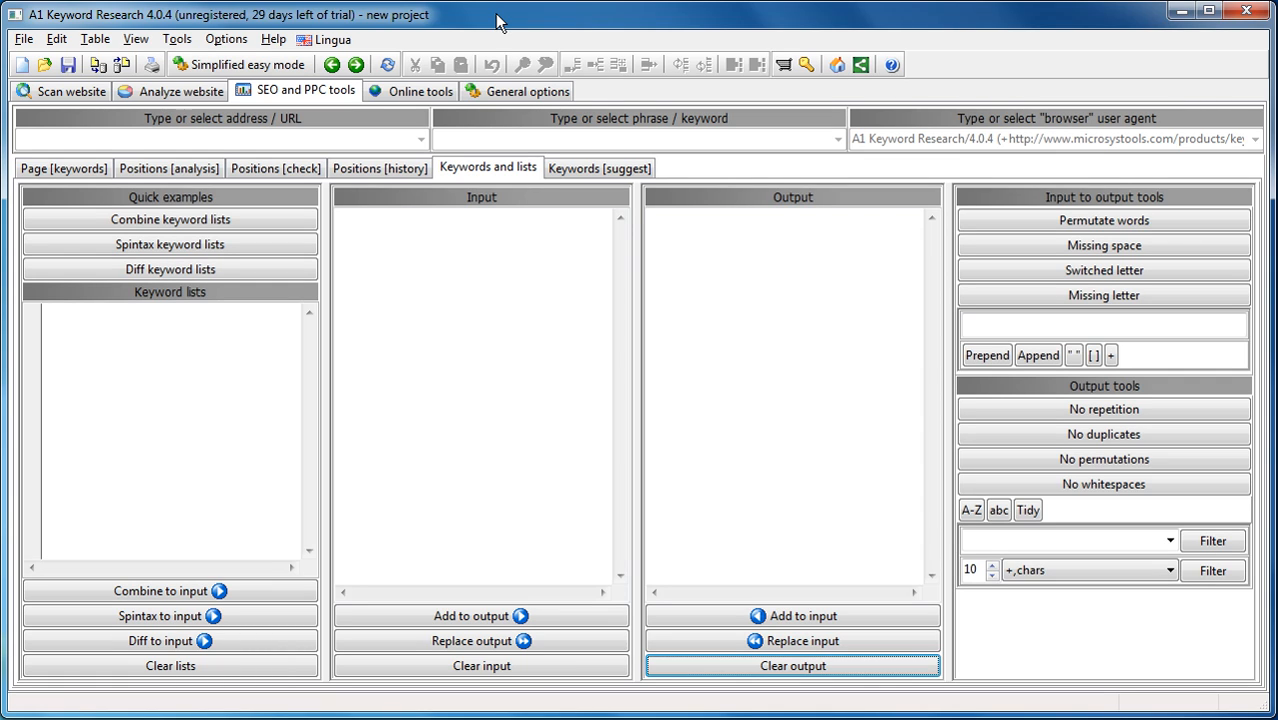
mouse_move(457, 207)
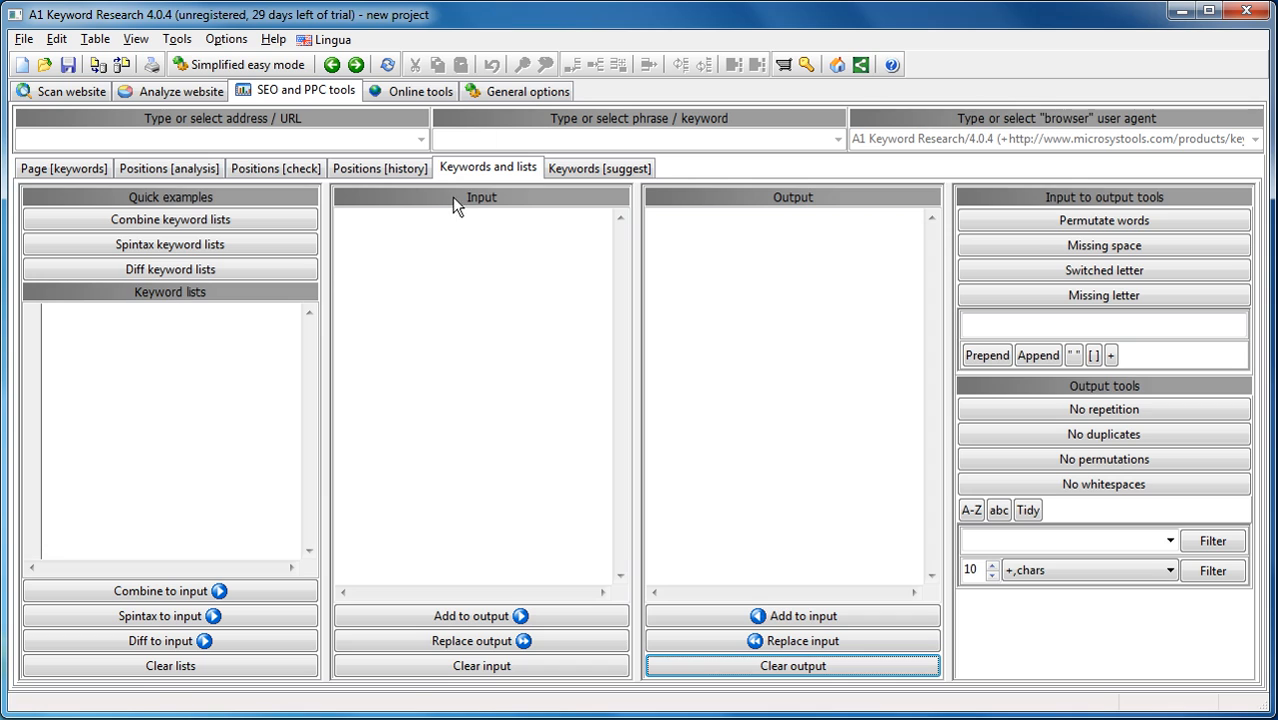
mouse_move(516, 210)
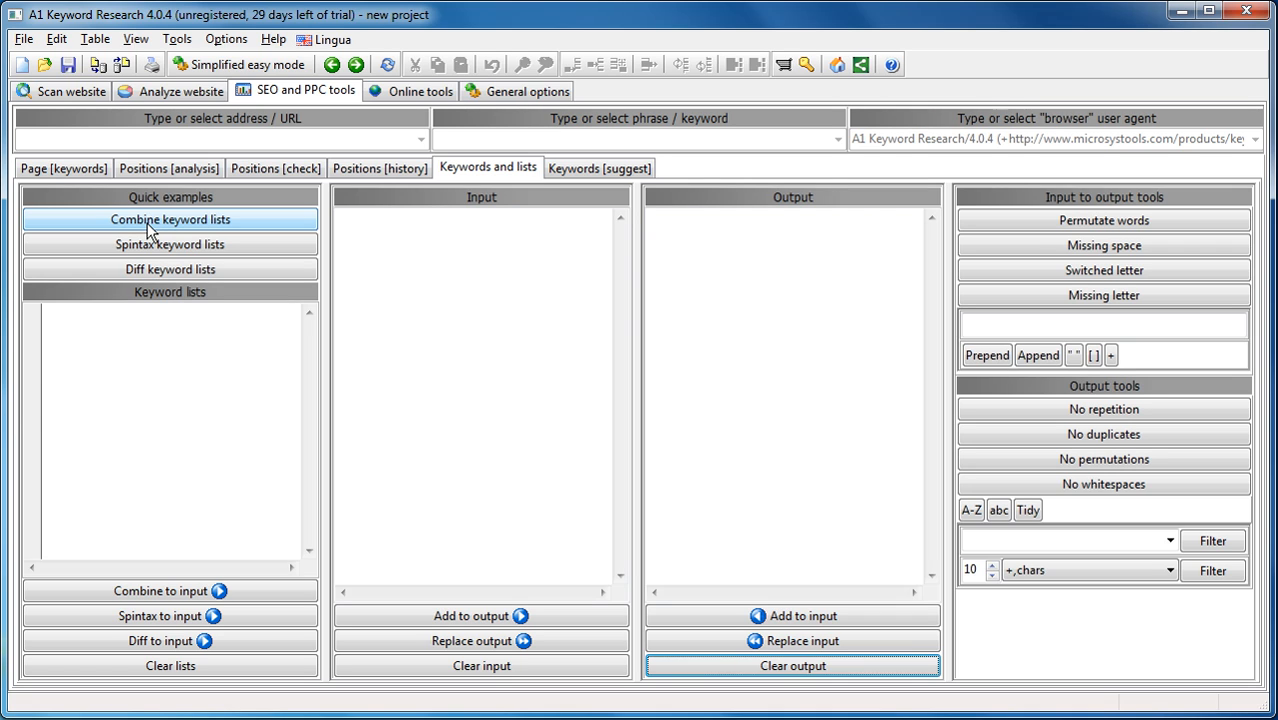
Add a fourth keyword list 'gurus, masters' and combine all lists into 24 phrases.
click(170, 219)
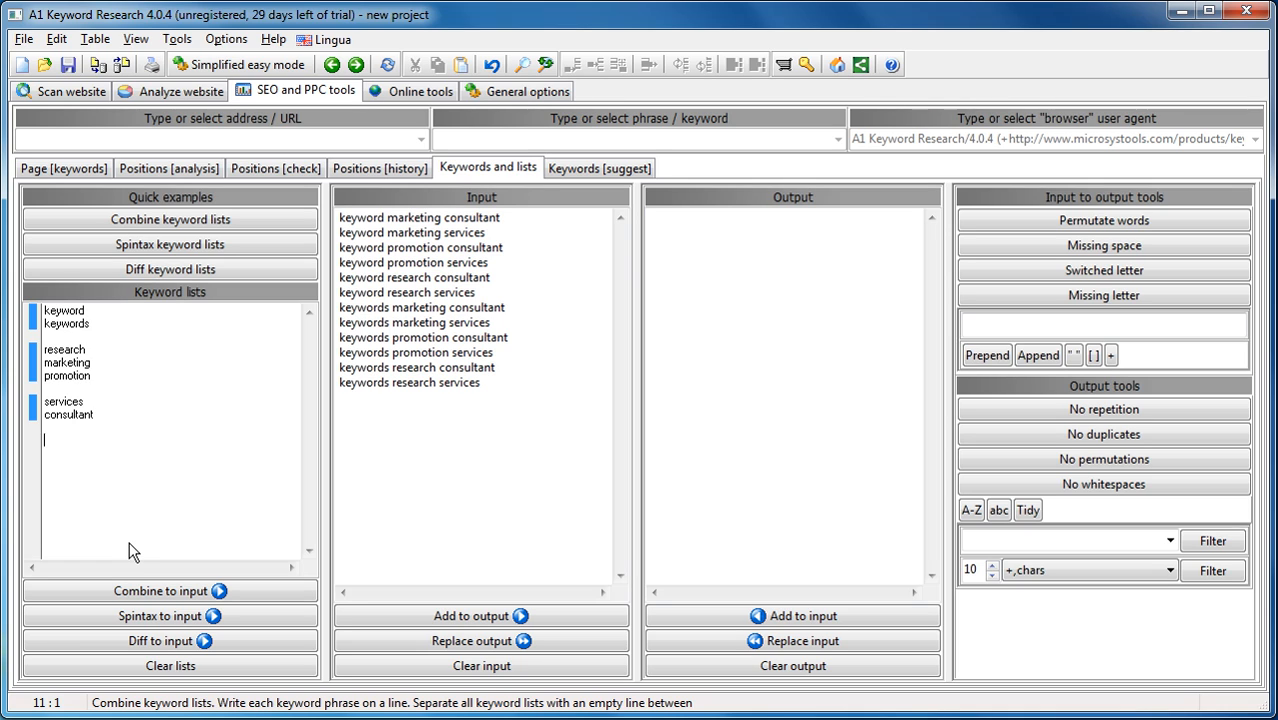
text(gurus)
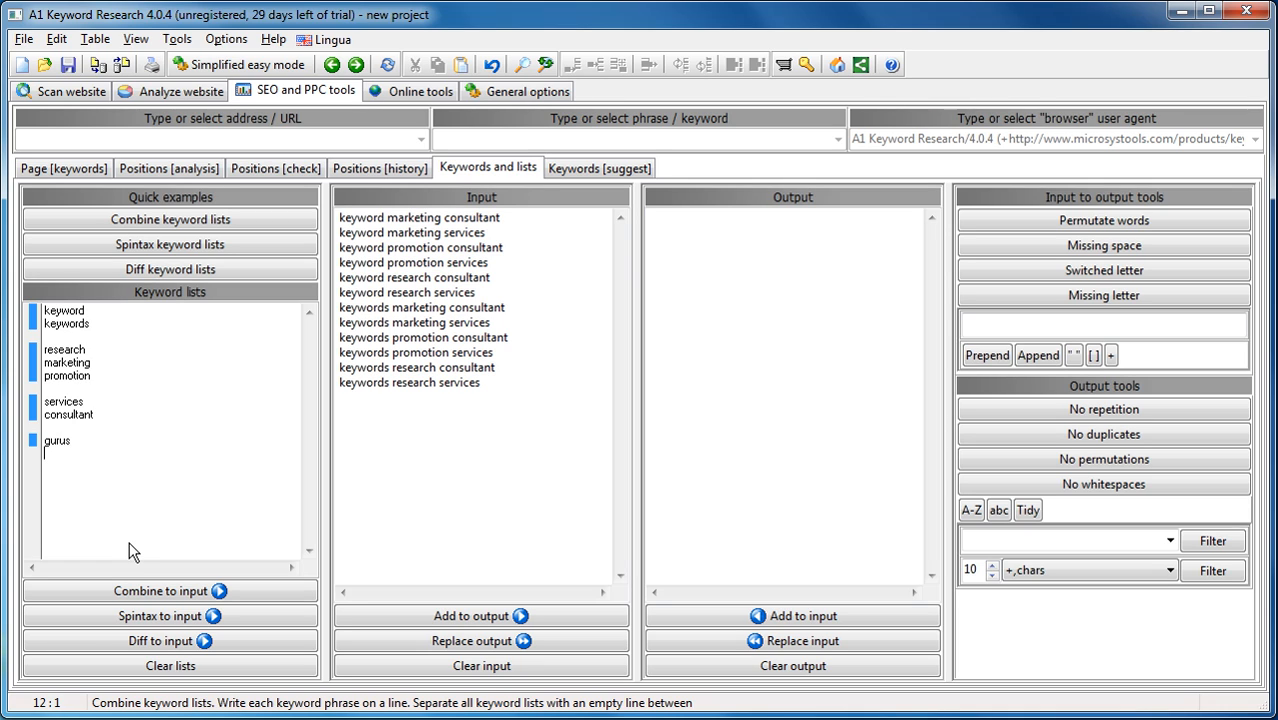
text(masters)
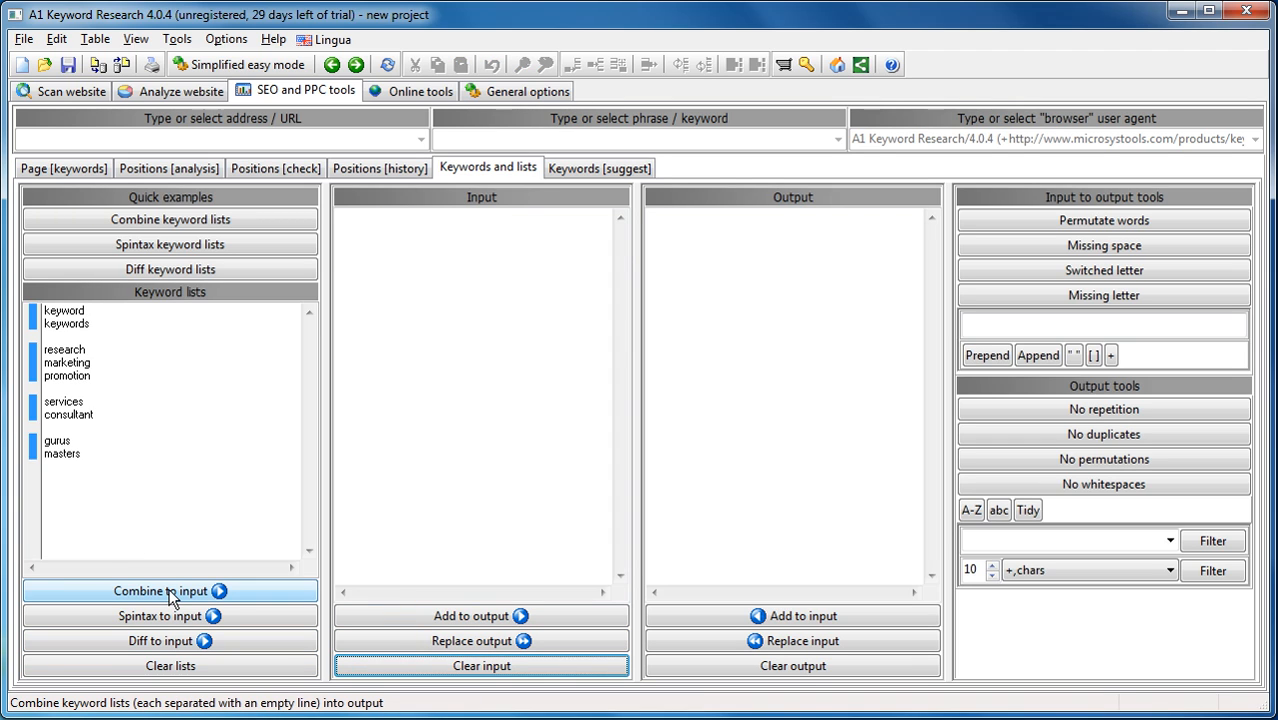
click(170, 591)
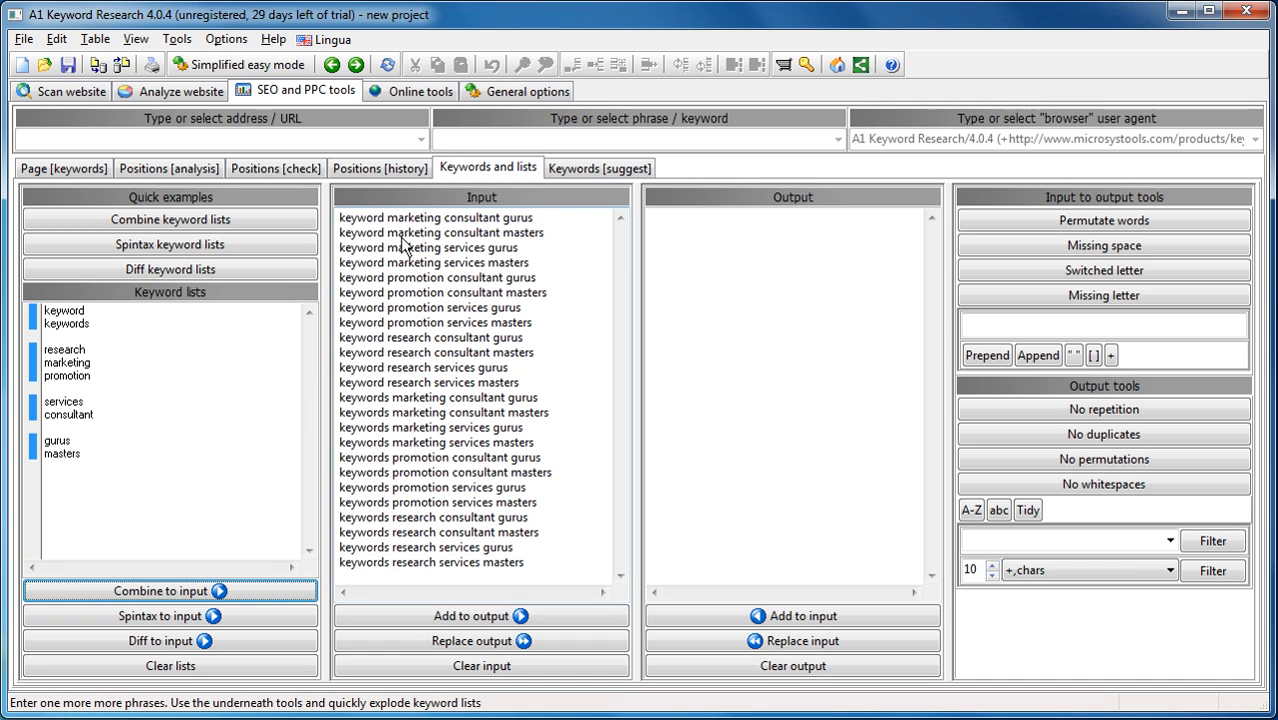
mouse_move(367, 250)
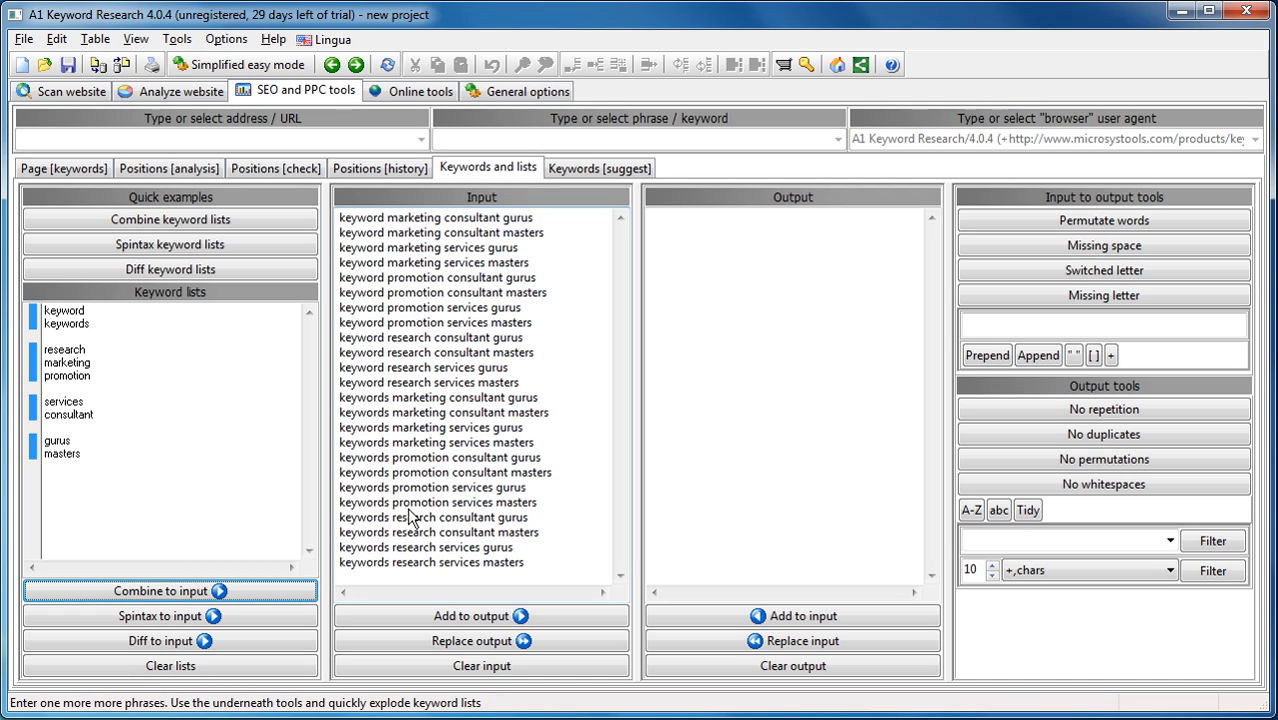
mouse_move(536, 333)
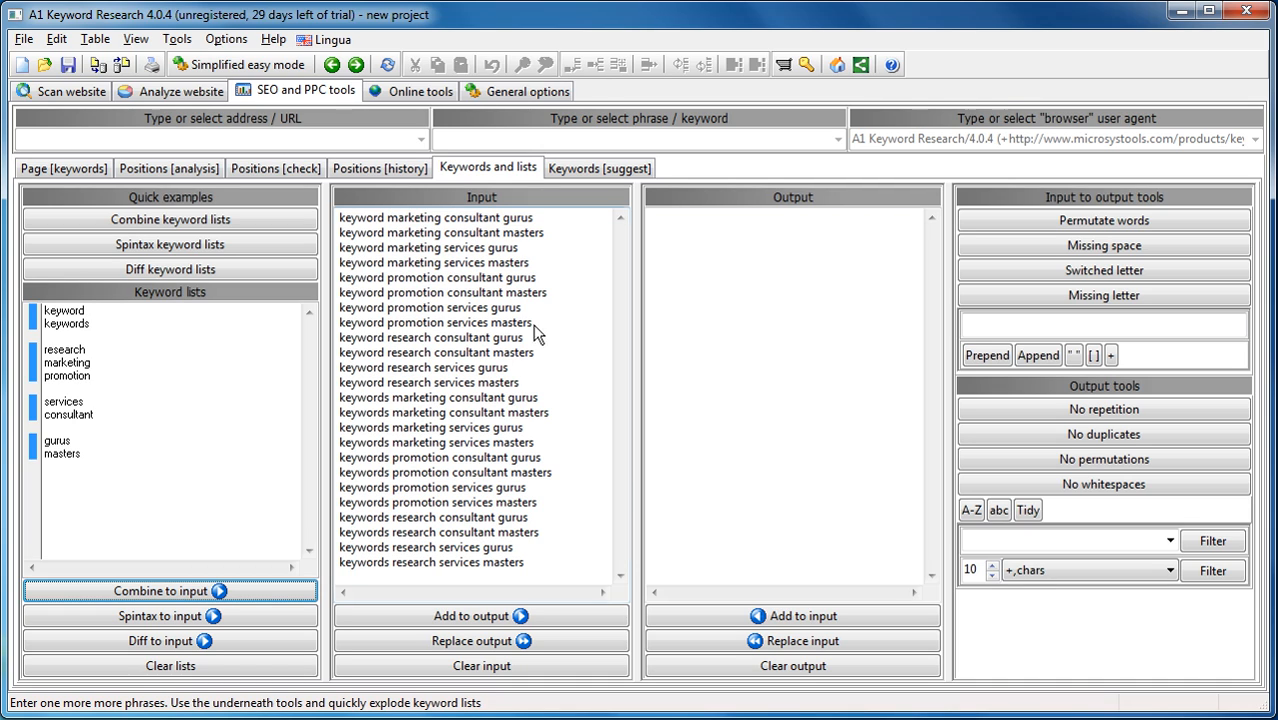
mouse_move(530, 521)
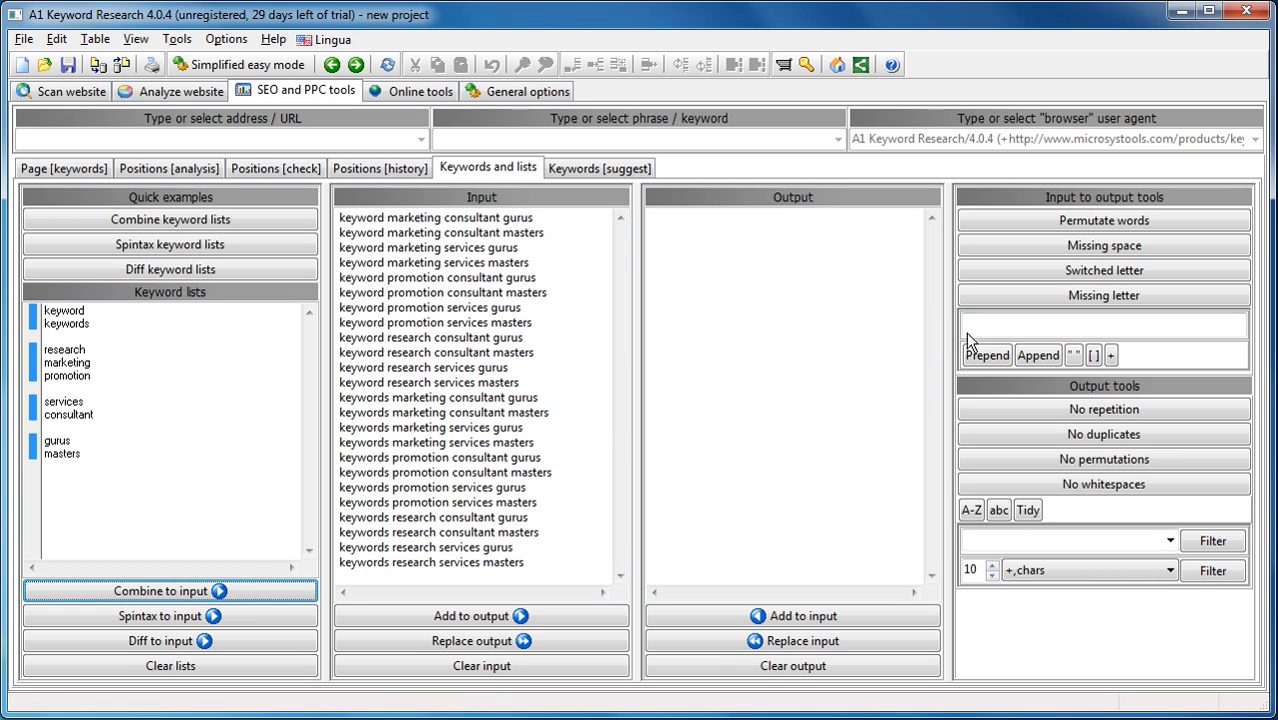
Prepend 'ultimage' to every combined phrase, then clear the output and the bracketed results.
click(1103, 323)
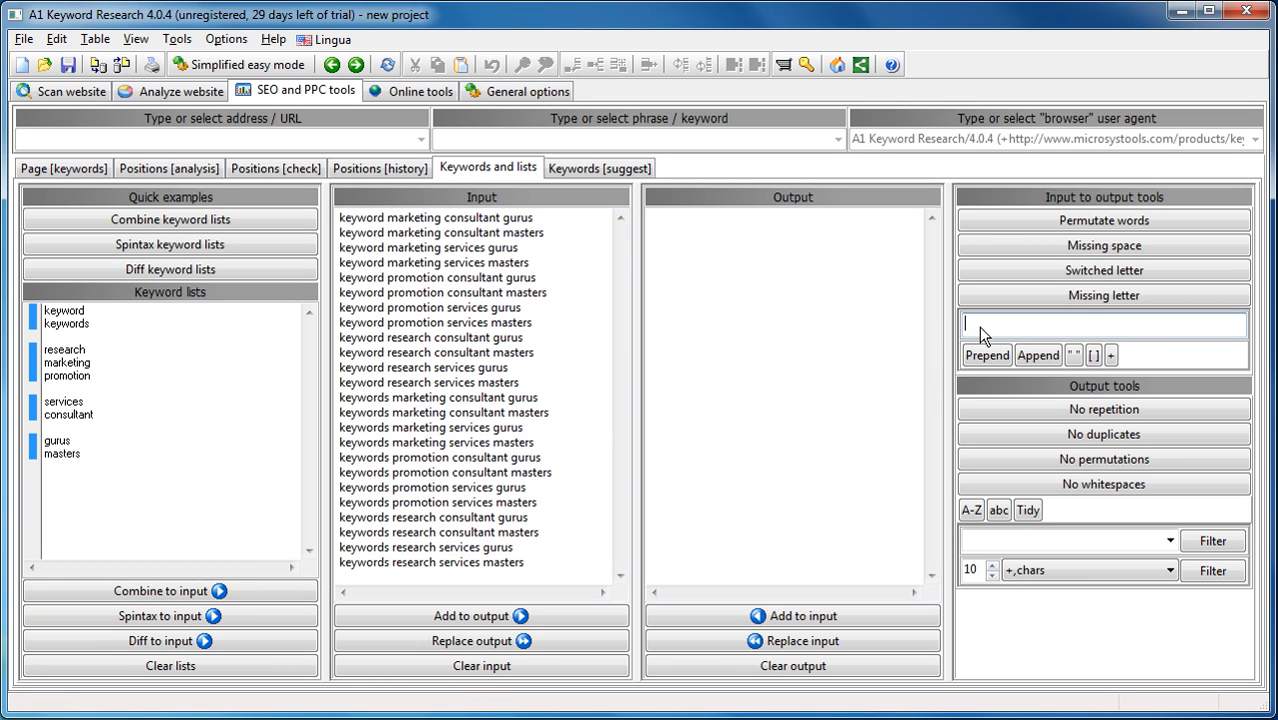
text(ultimage)
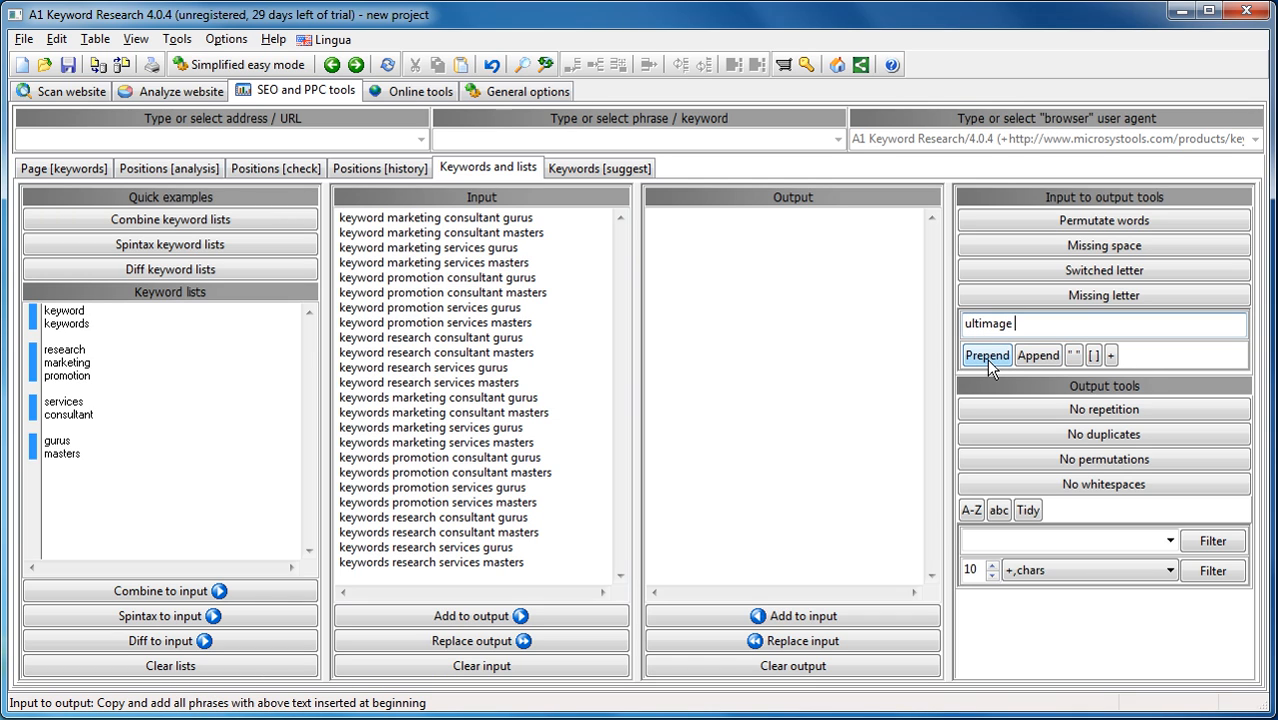
click(986, 355)
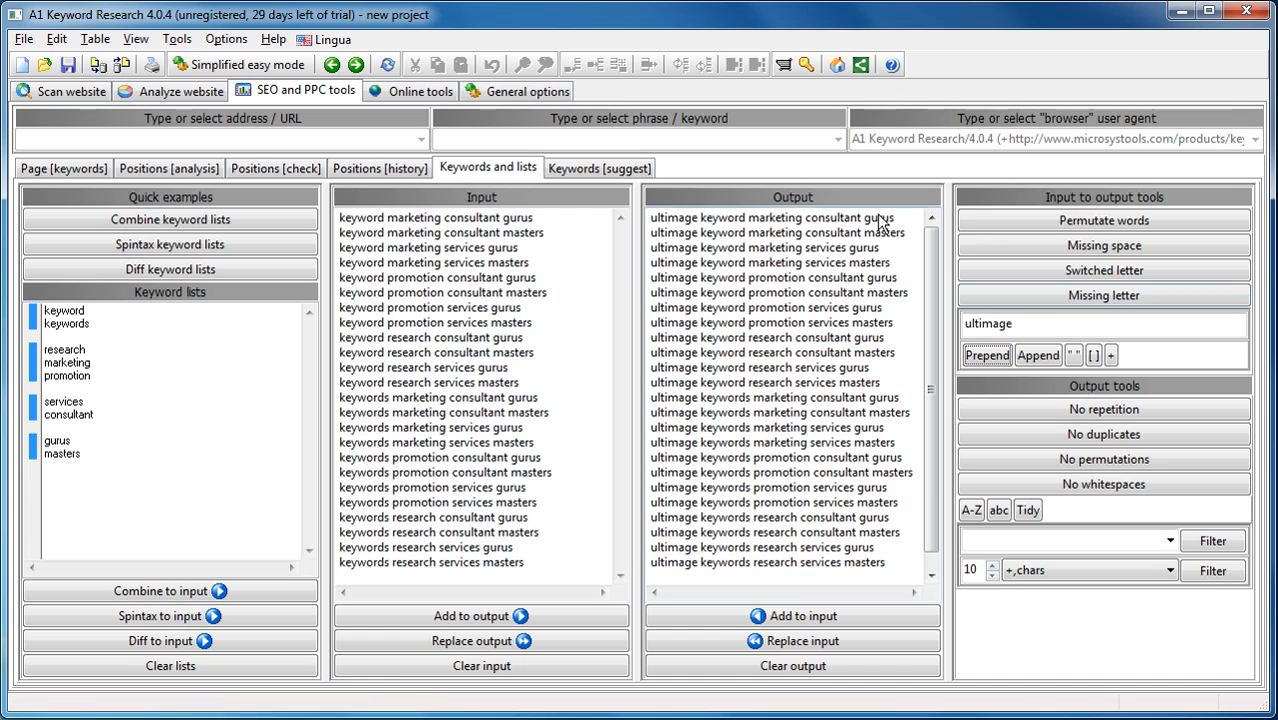
mouse_move(695, 233)
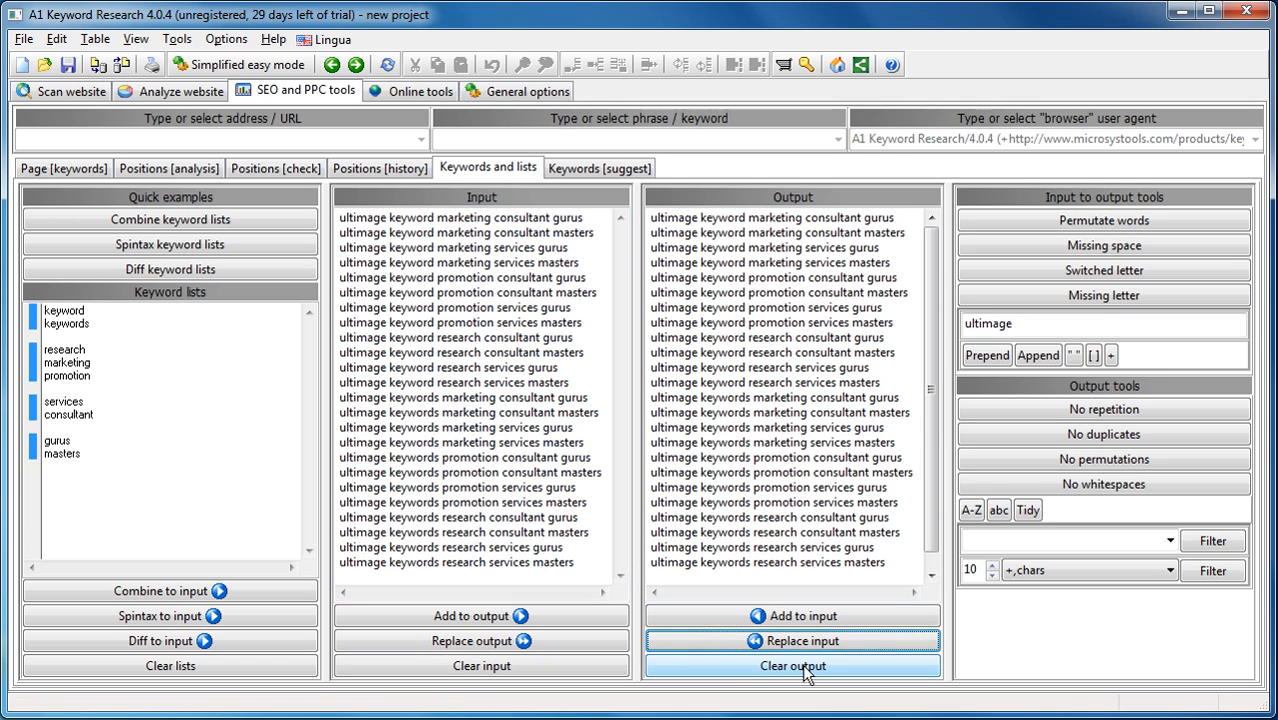
click(1094, 355)
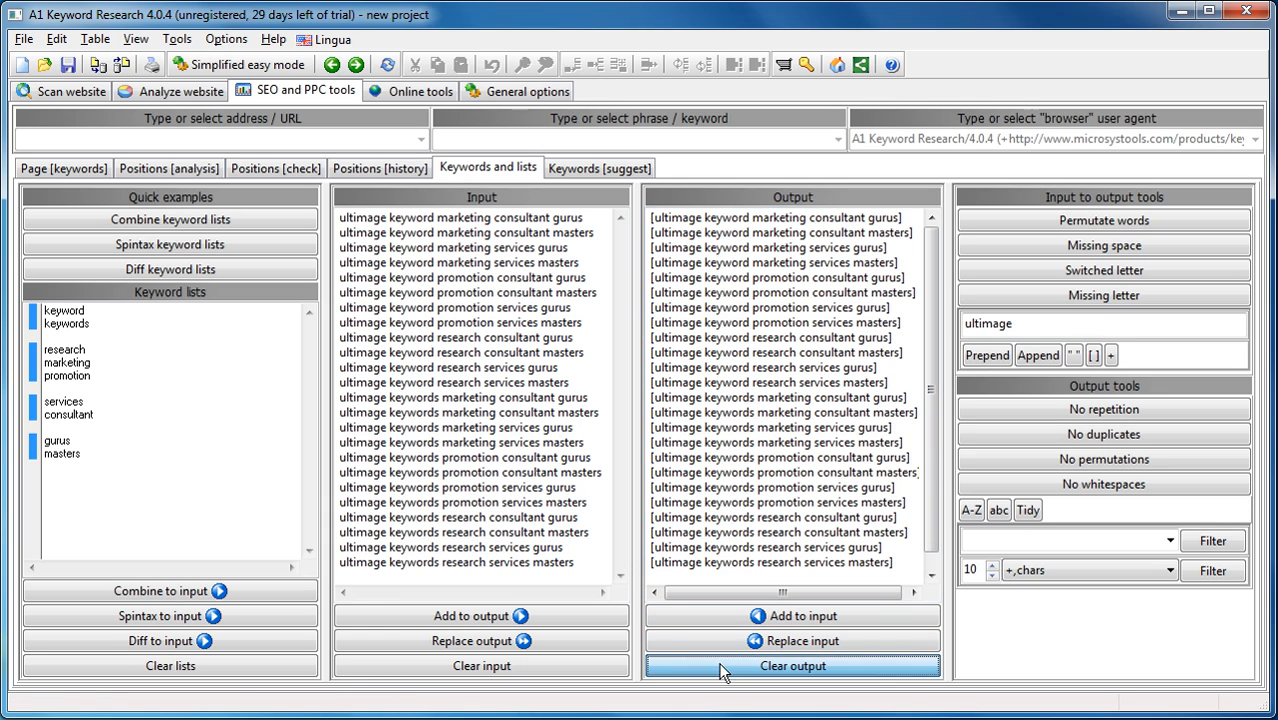
click(170, 665)
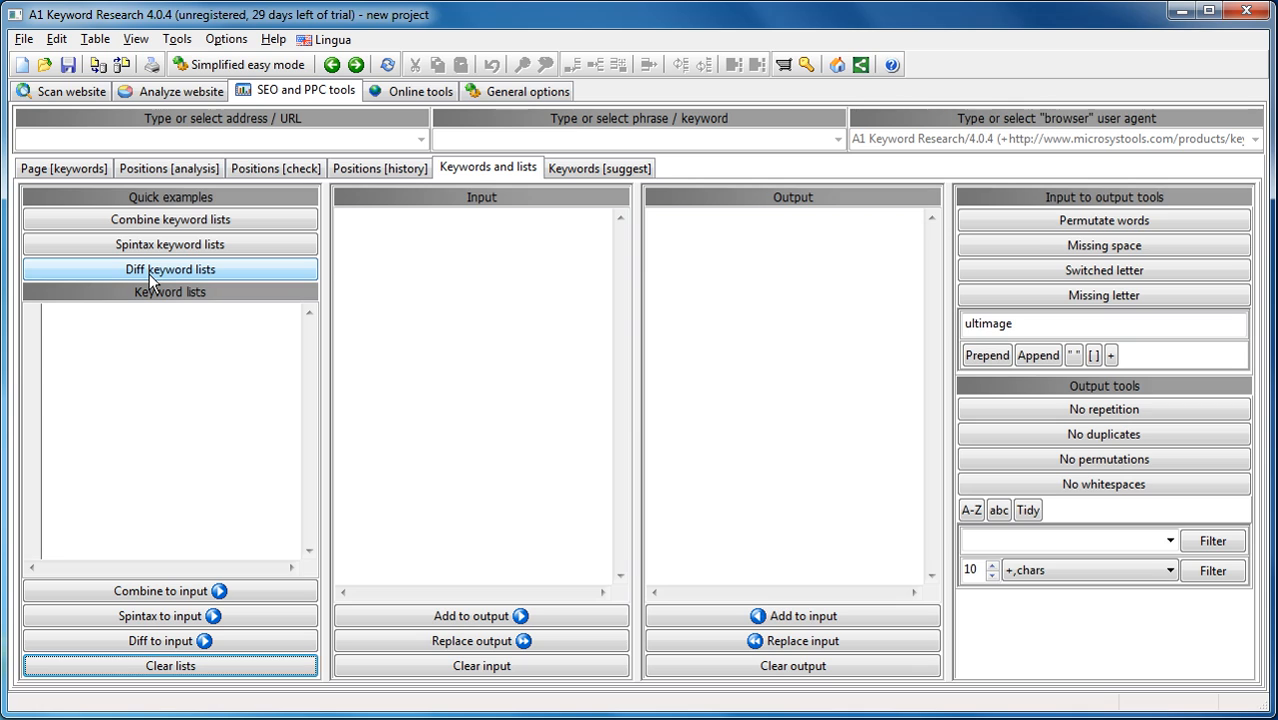
Edit the compare-lists example into two lists: Greenland, Canada, Denmark and Greenland, Denmark.
click(170, 269)
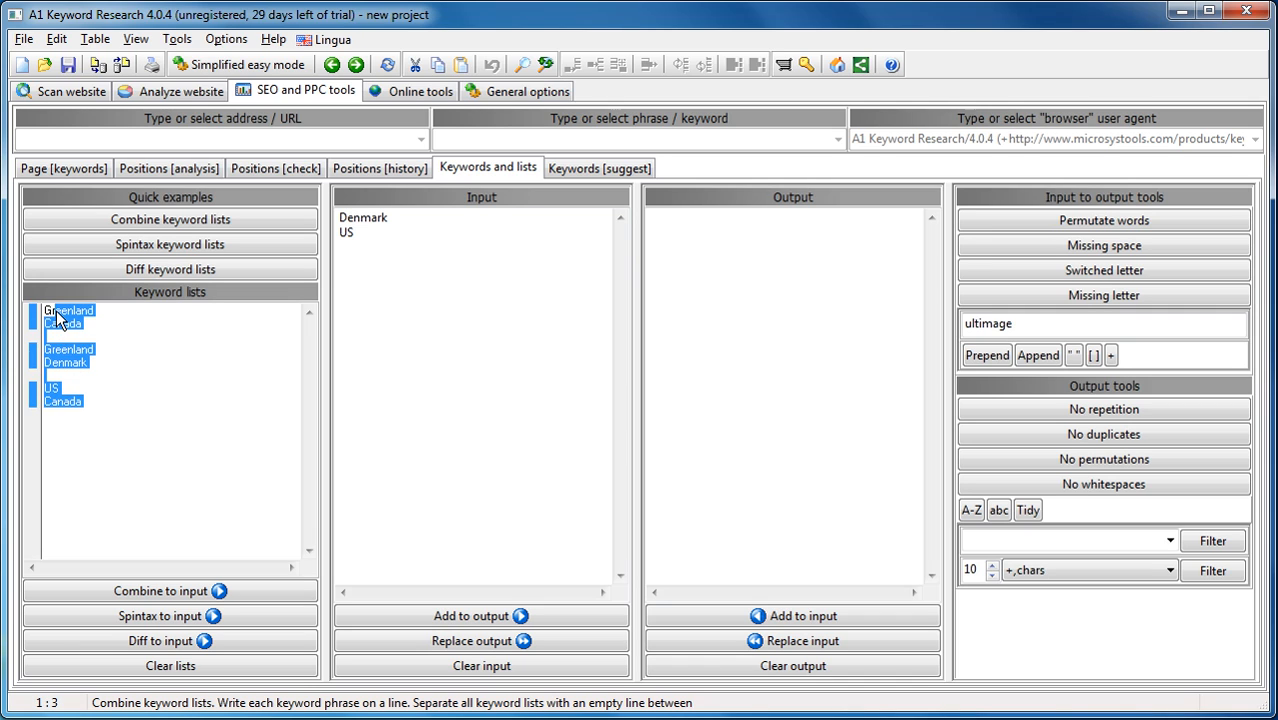
click(62, 394)
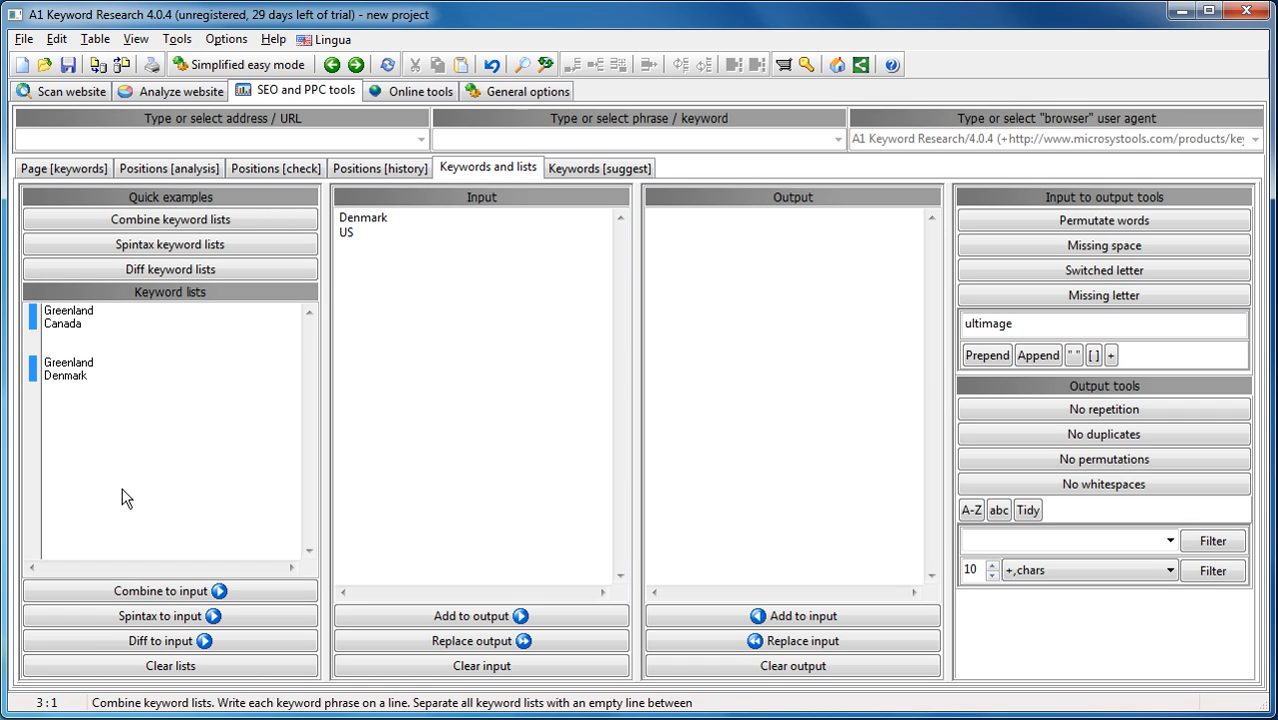
text(Denmarks)
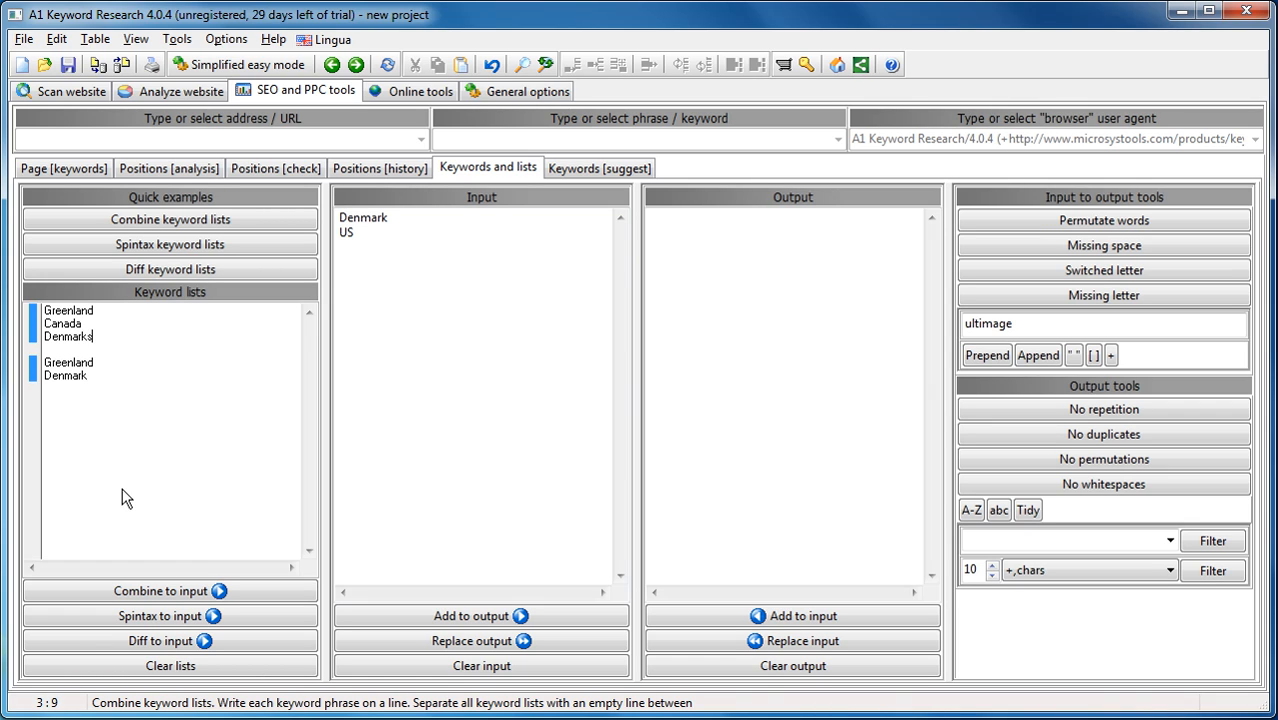
key(Backspace)
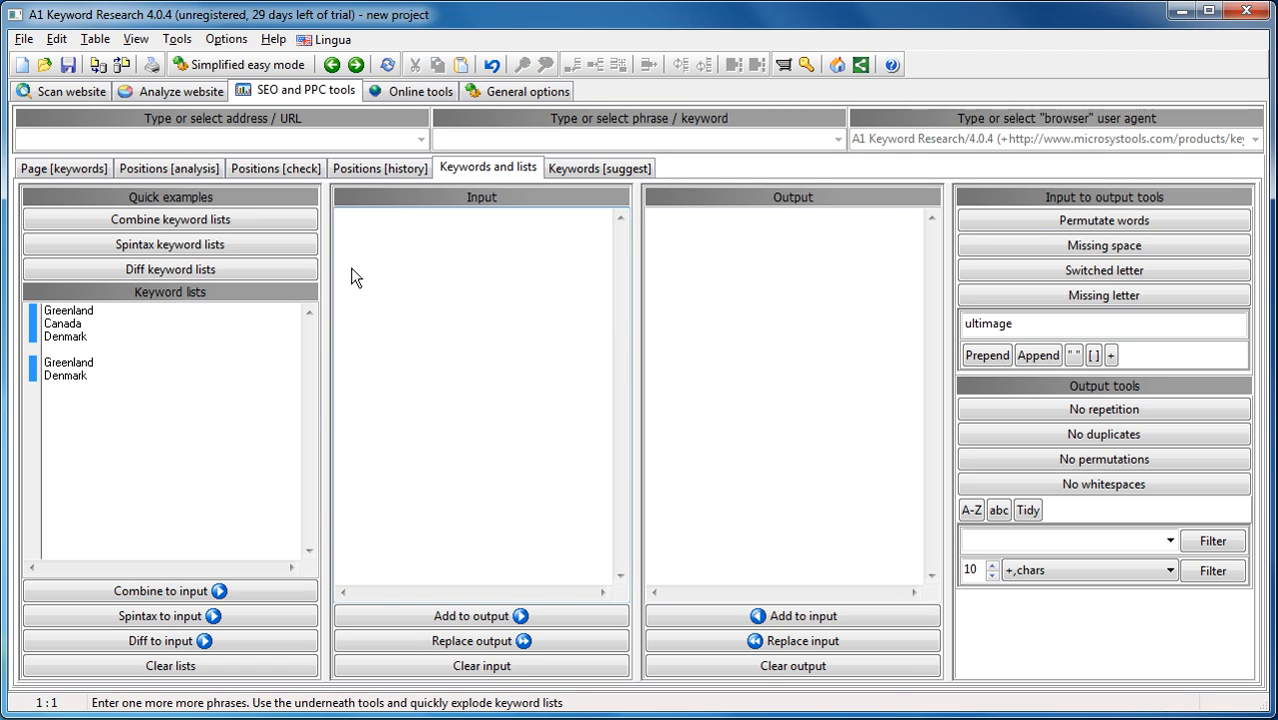
Diff the two keyword lists so the input holds only Canada.
click(170, 640)
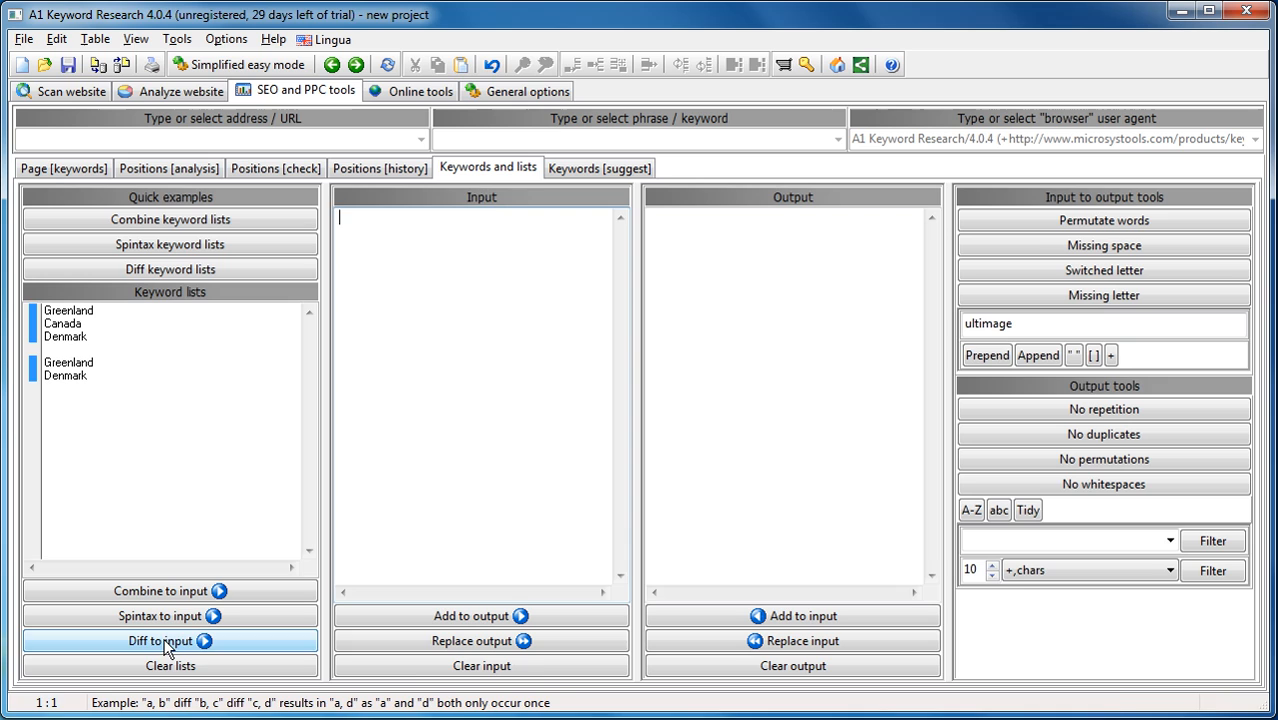
click(170, 641)
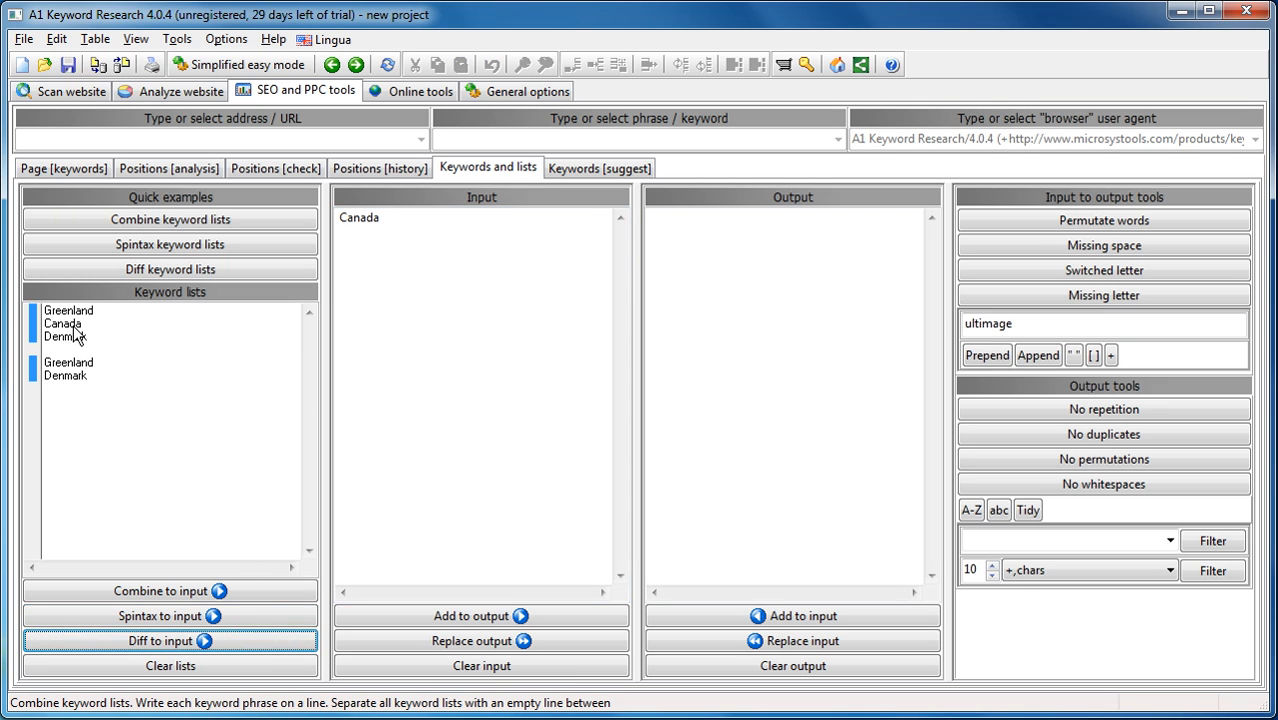
click(68, 324)
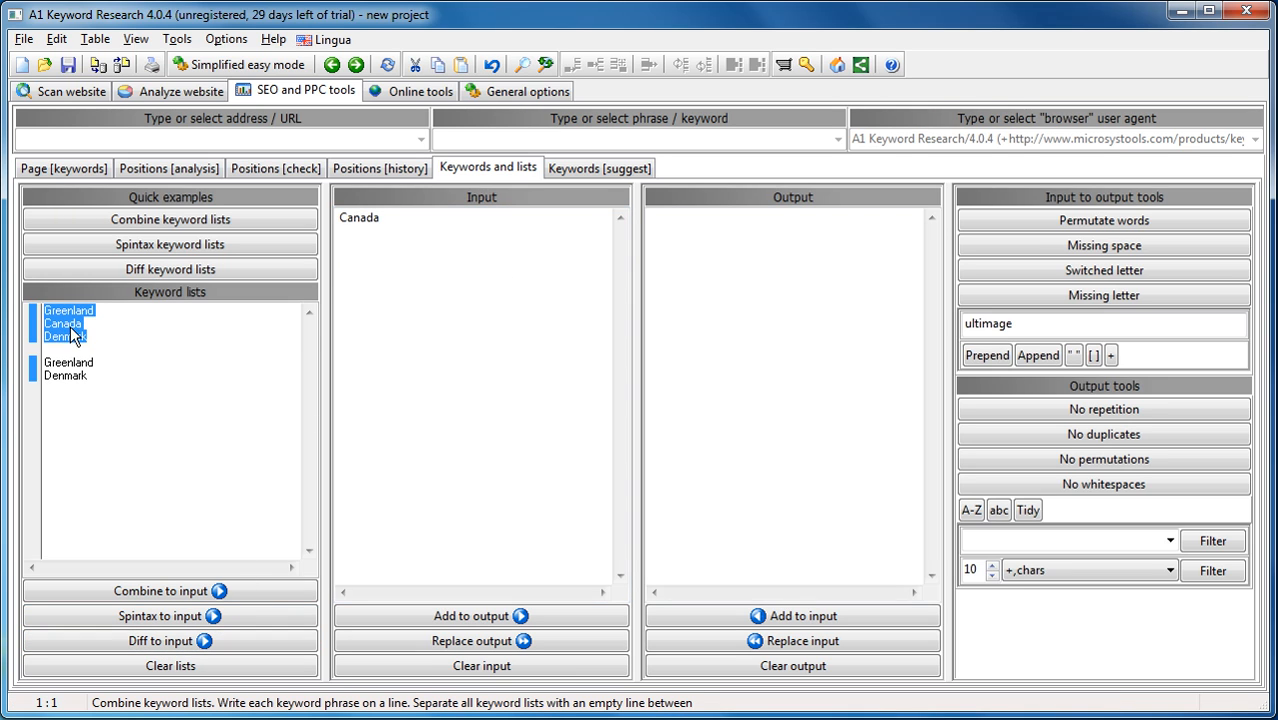
click(66, 375)
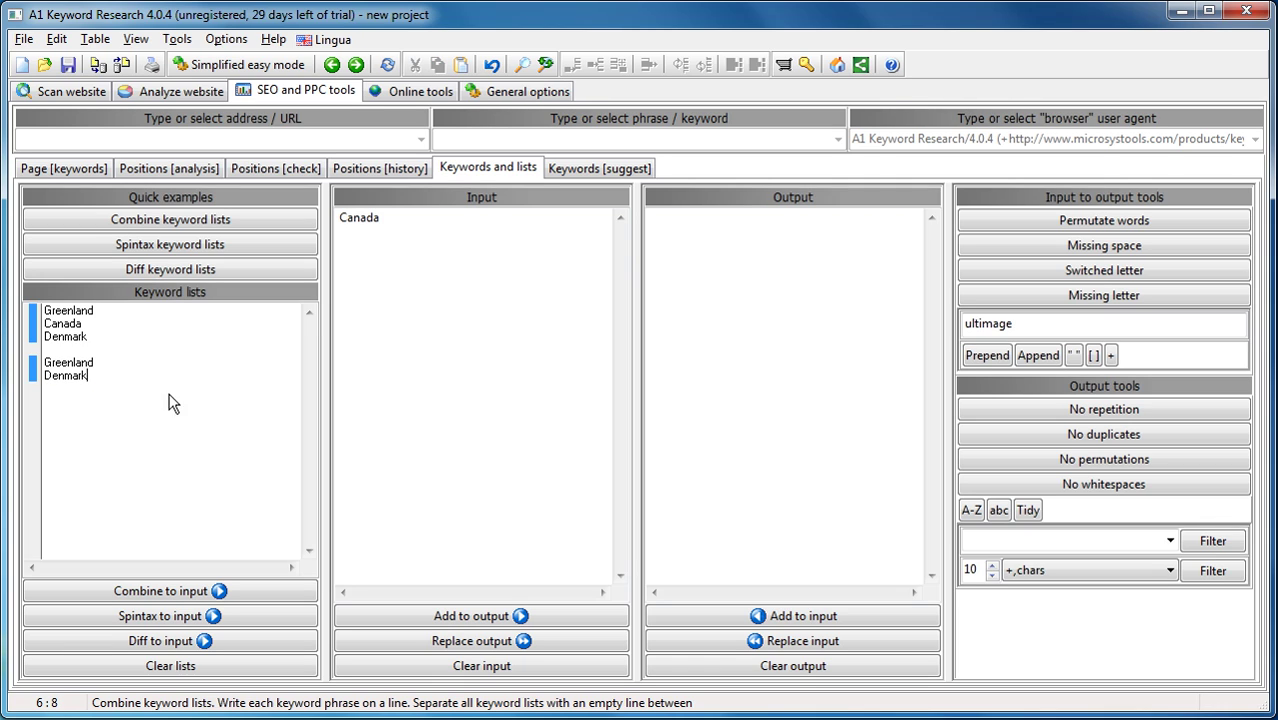
mouse_move(645, 471)
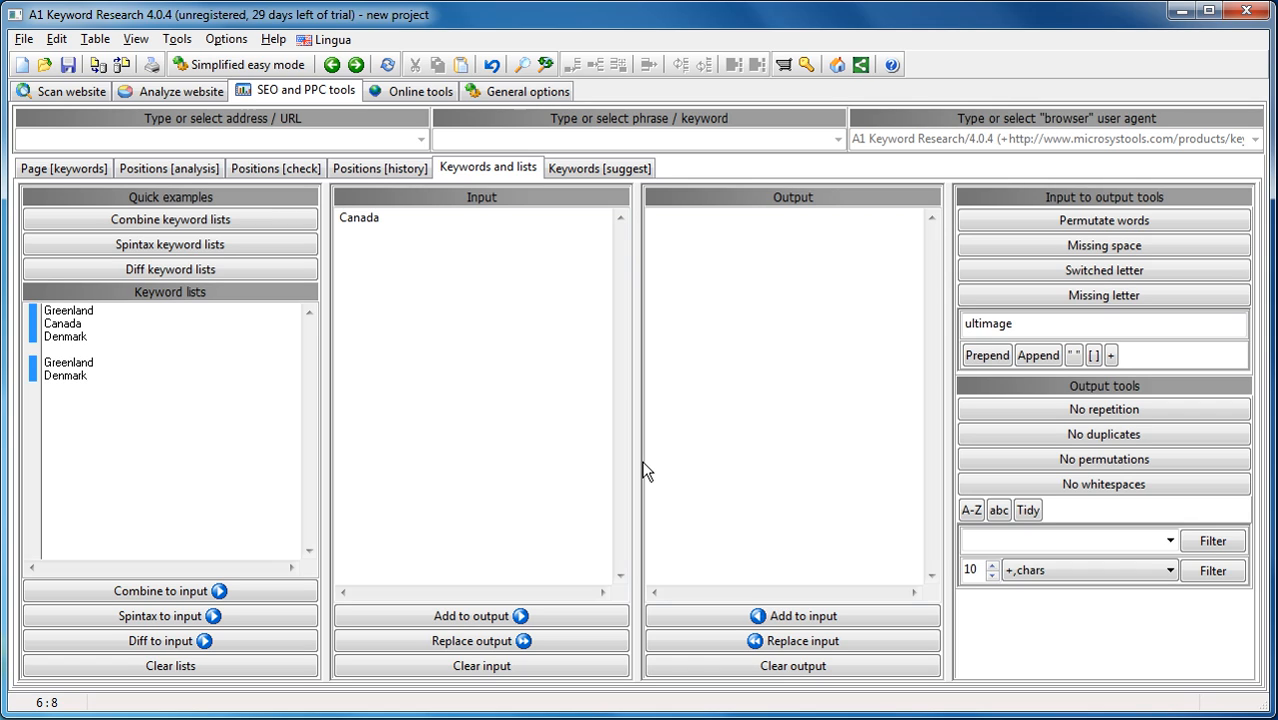
Enter sample output phrases such as 'deluxe deluxe tools' and 'hey mom', then remove repeated words.
click(85, 375)
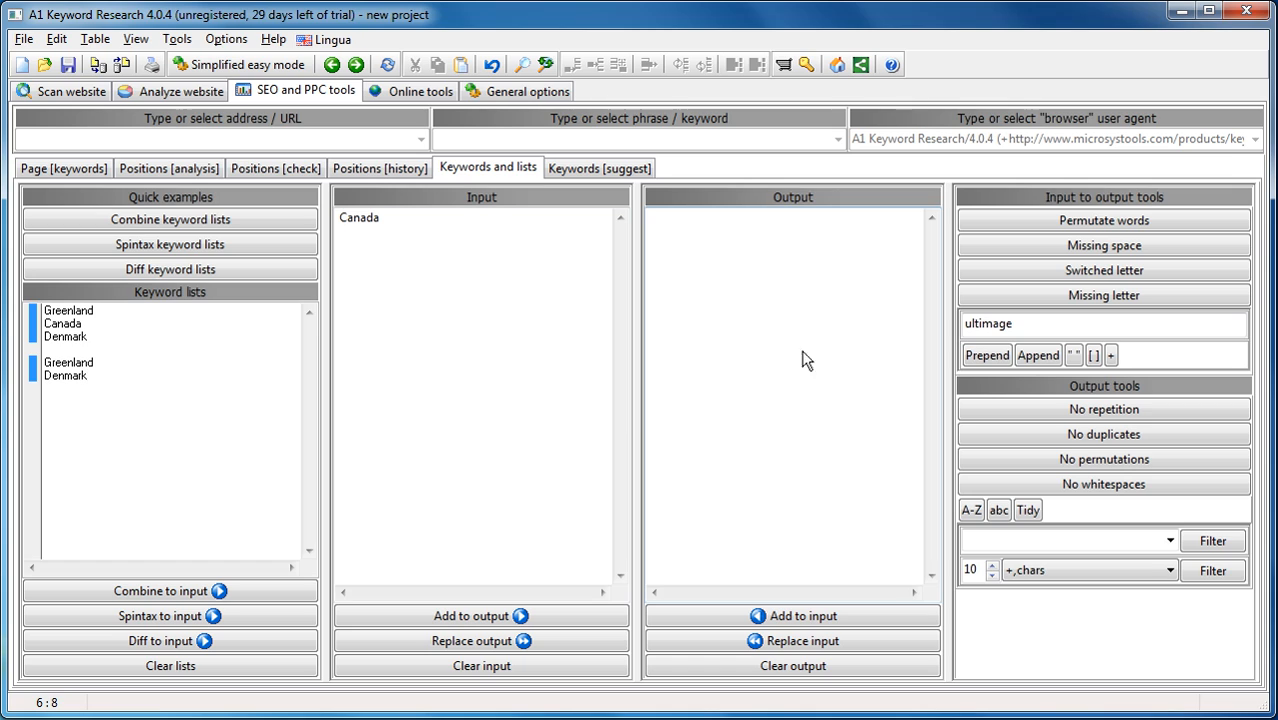
text(deluxe deluxe tools)
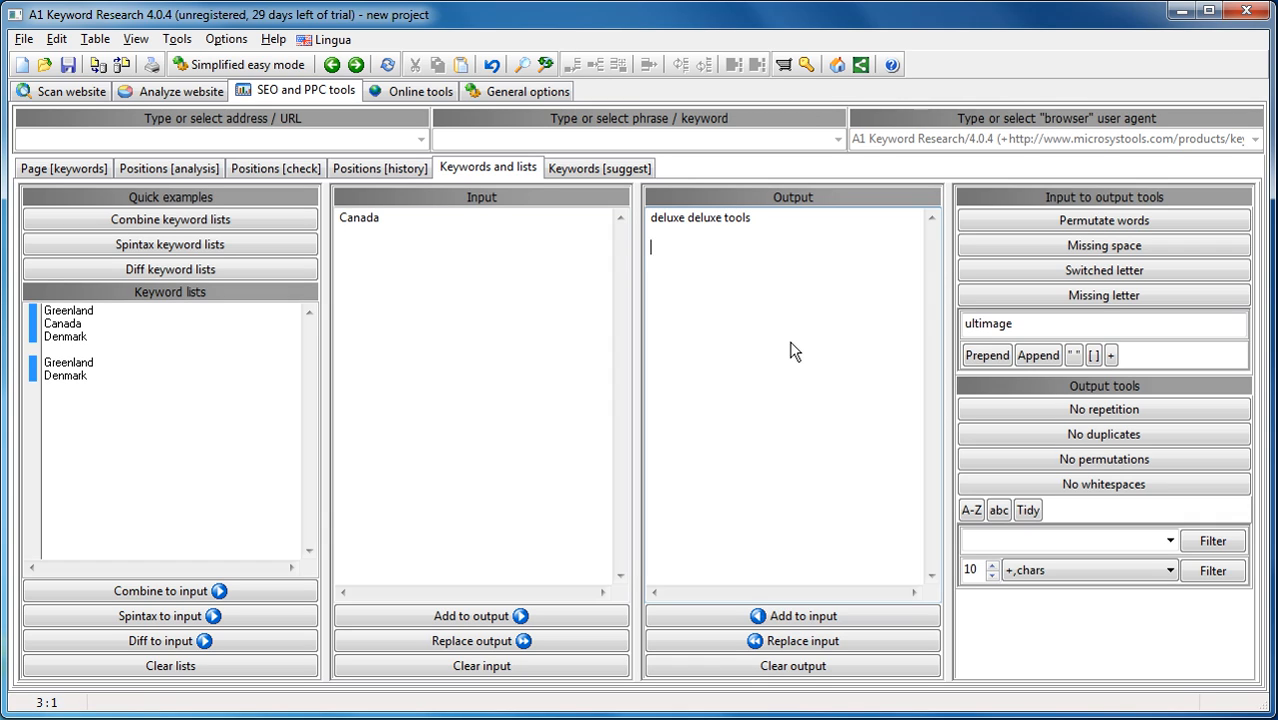
text(hey mom)
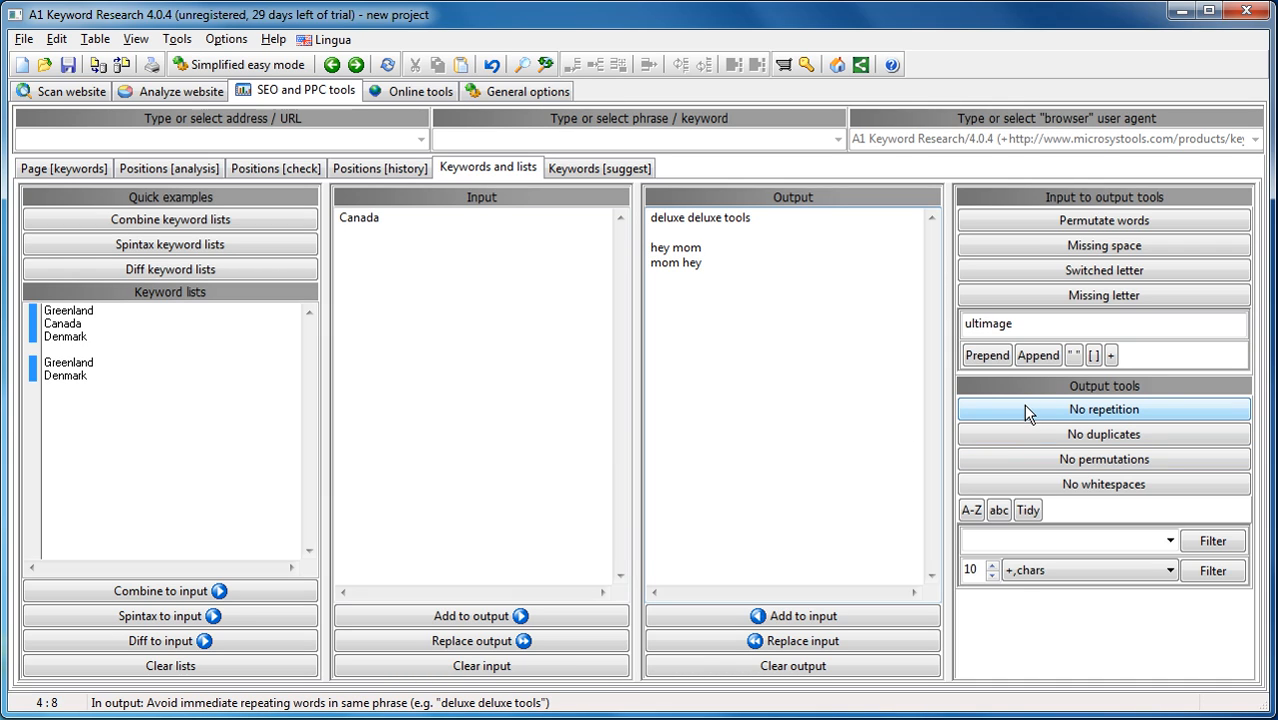
click(1103, 409)
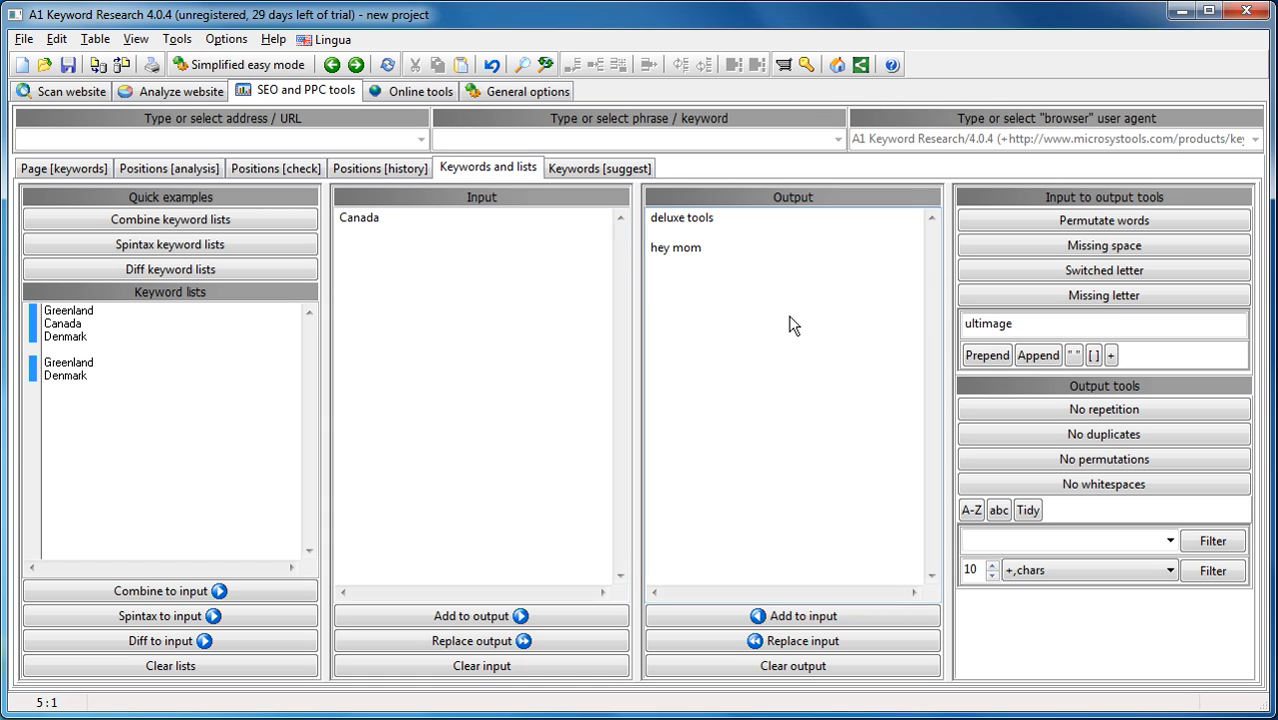
click(651, 277)
text(høre)
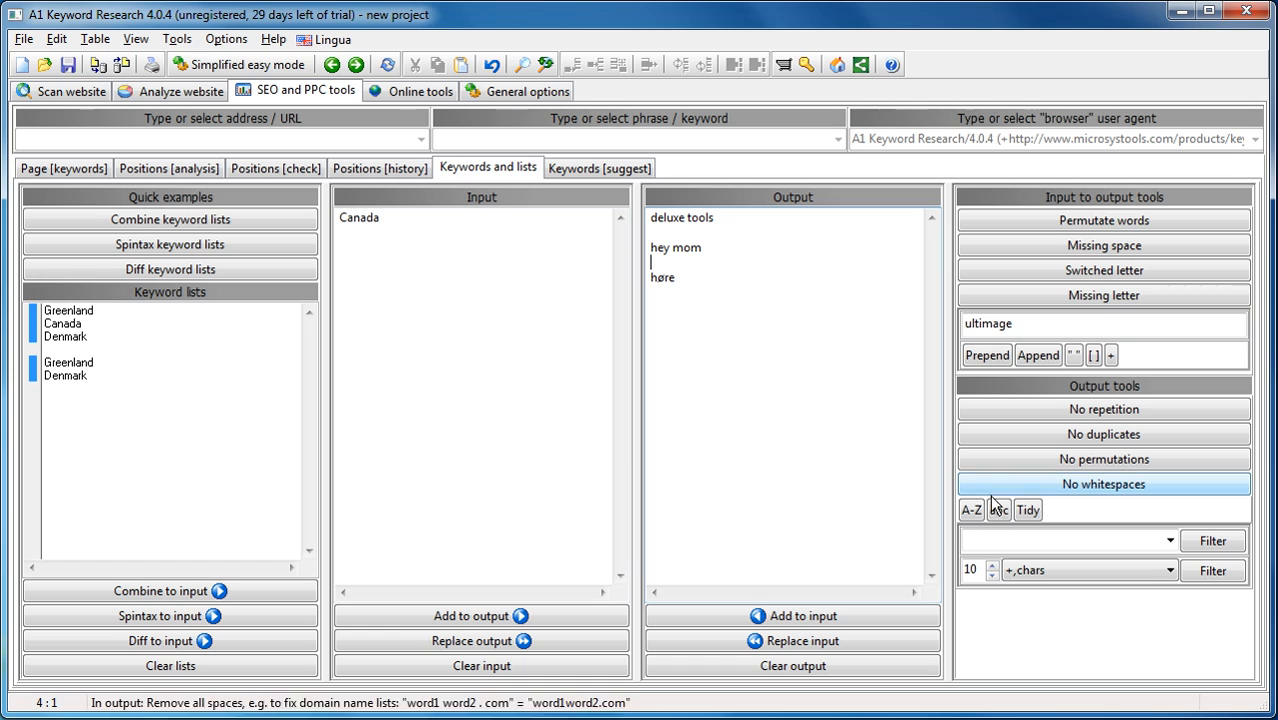
Filter the output to a–z/A–Z characters, removing 'høre' and keeping deluxe tools and hey mom.
click(1103, 484)
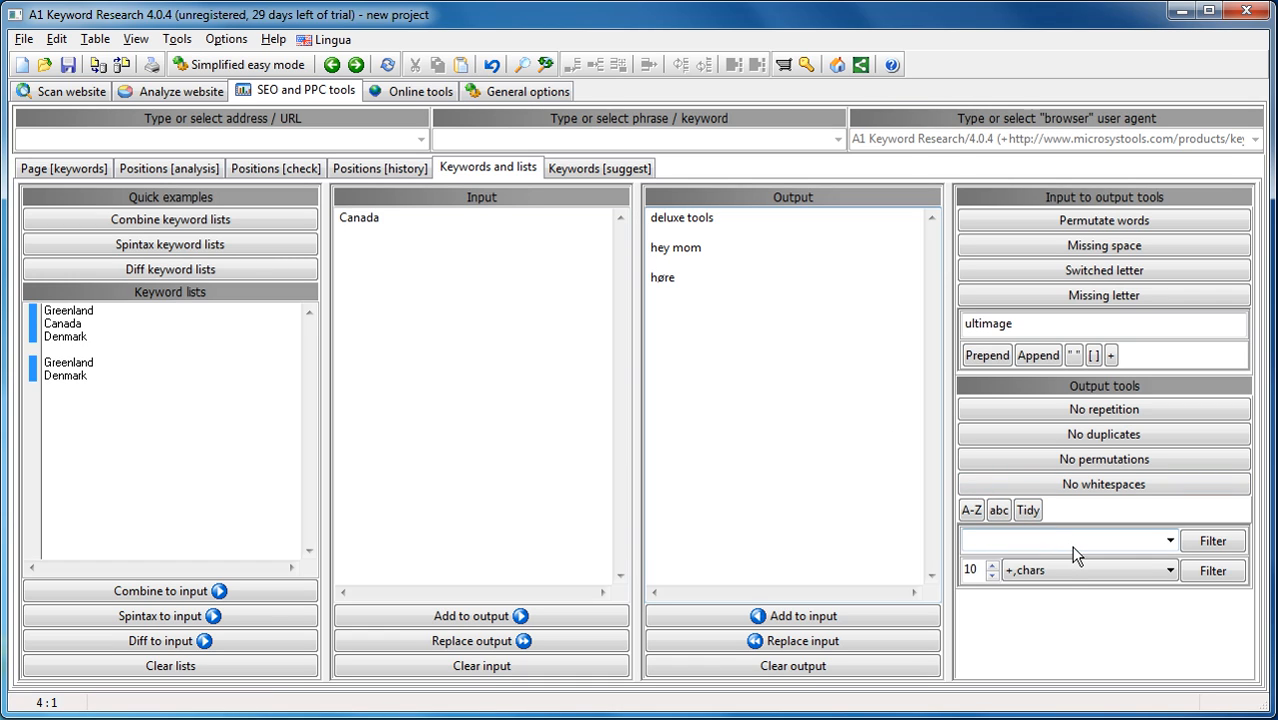
click(651, 262)
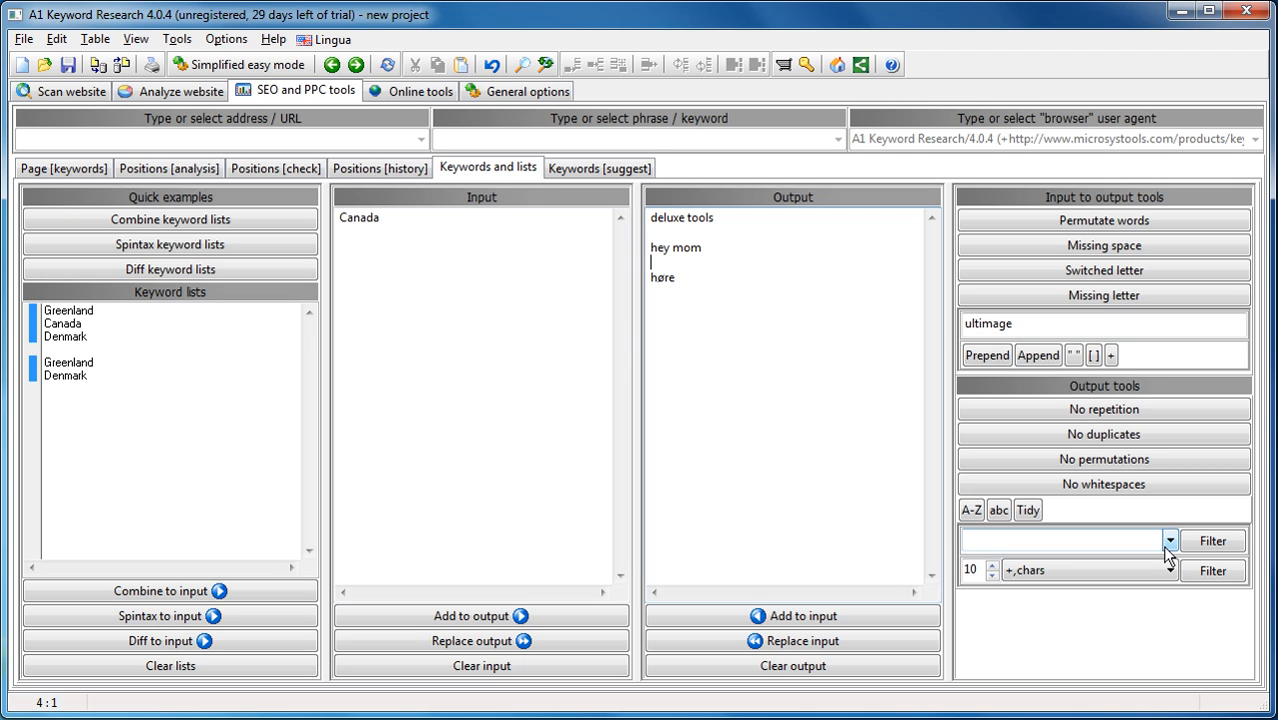
click(1169, 540)
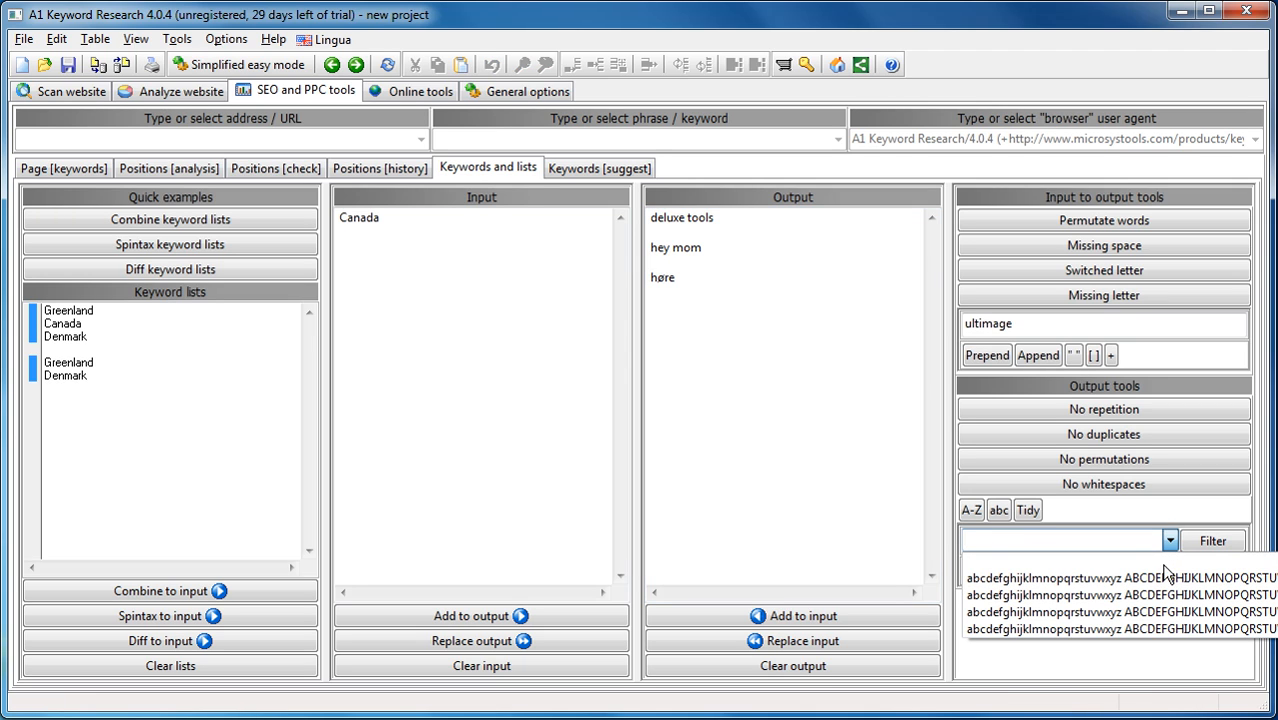
click(1212, 540)
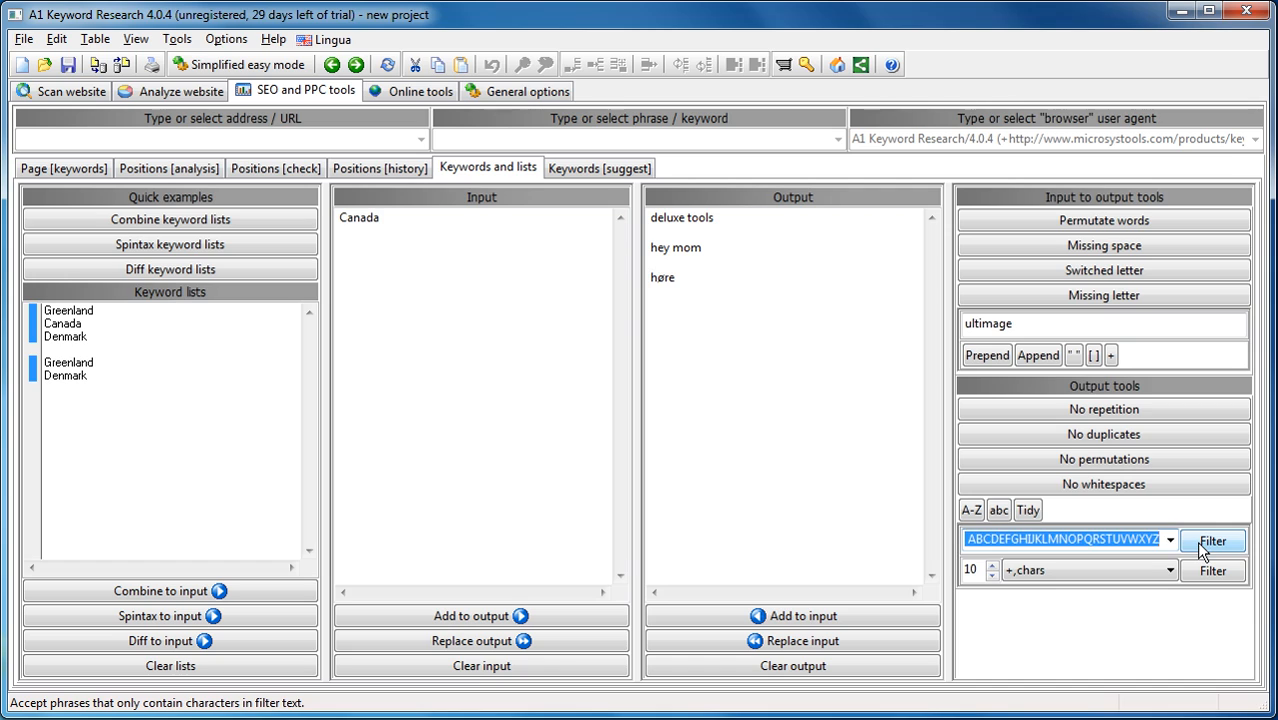
click(1212, 540)
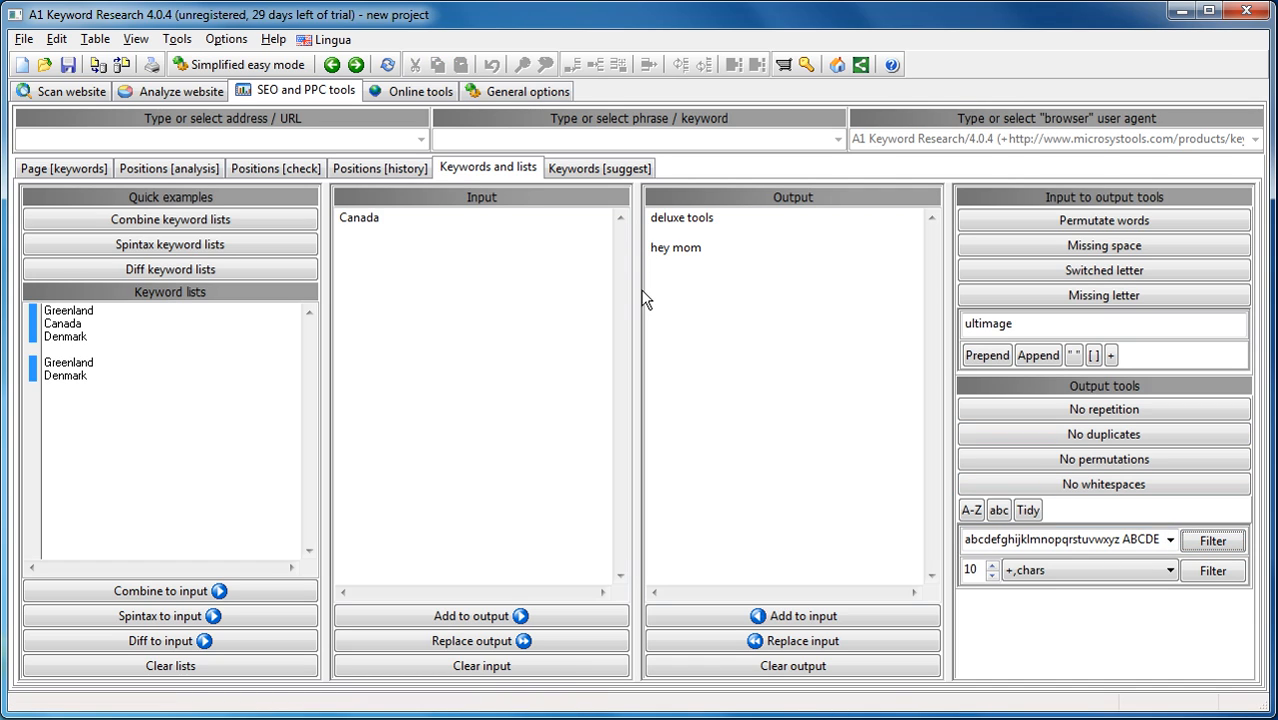